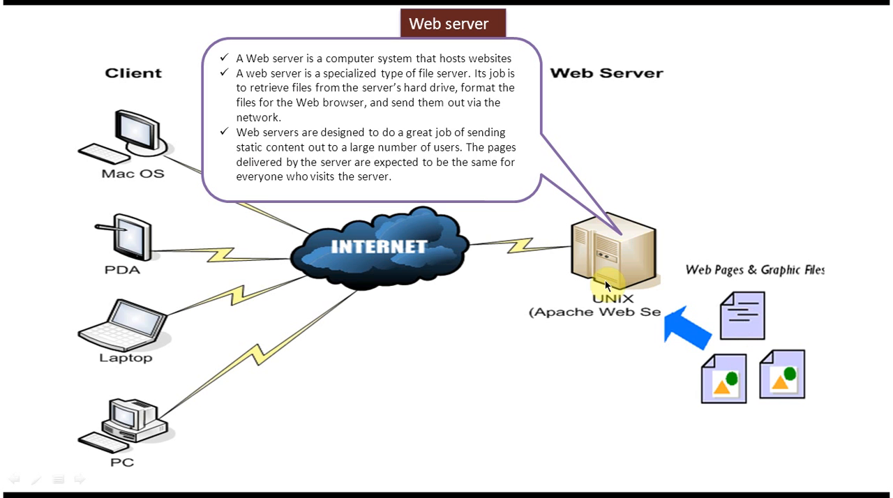
mouse_move(146, 159)
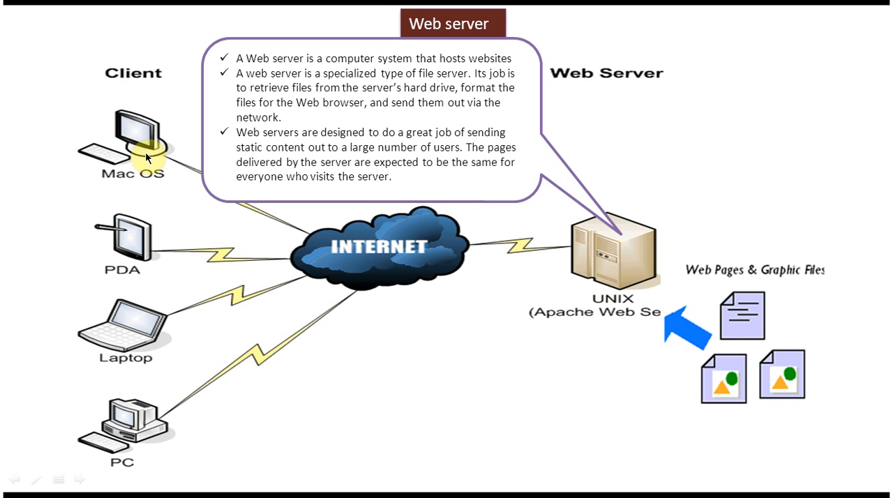
mouse_move(598, 284)
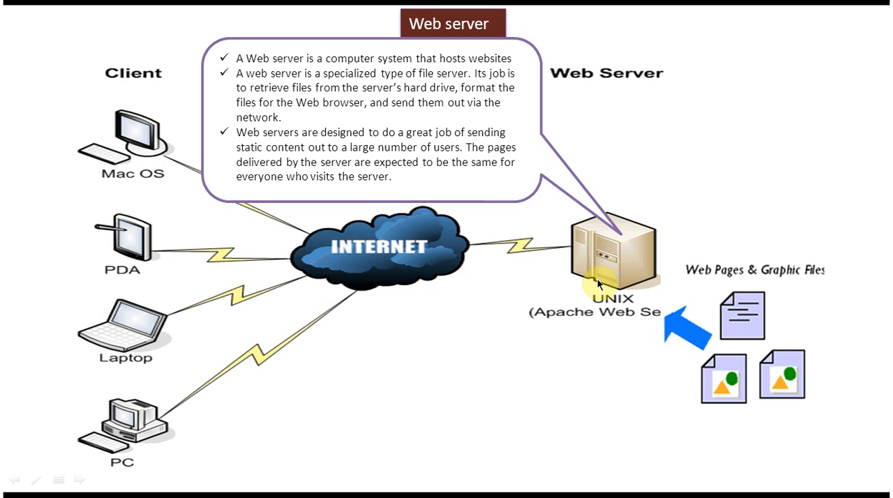
mouse_move(664, 251)
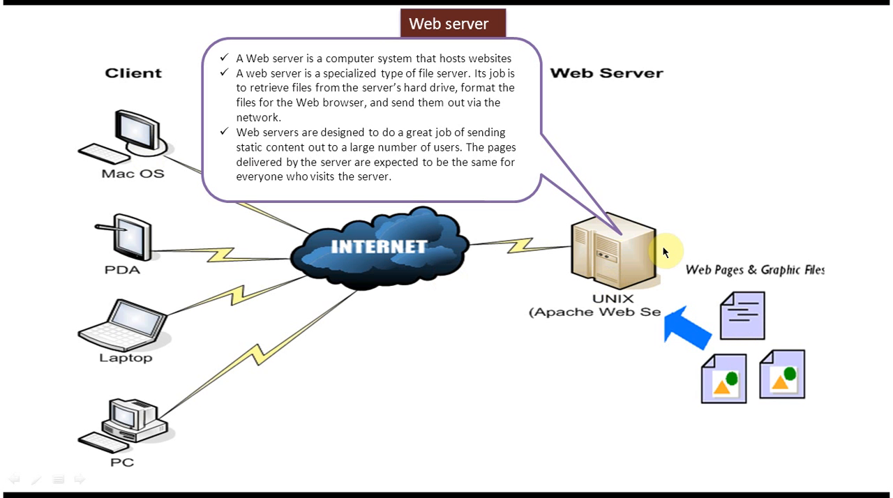
mouse_move(590, 285)
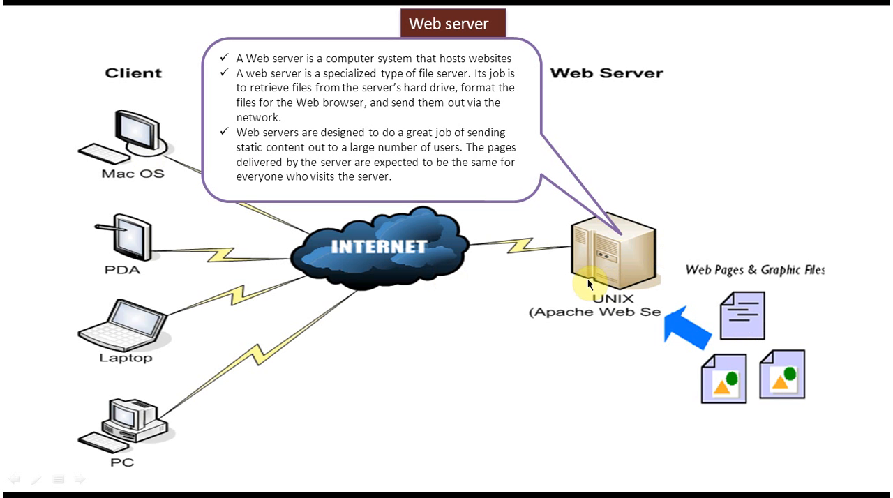
mouse_move(748, 343)
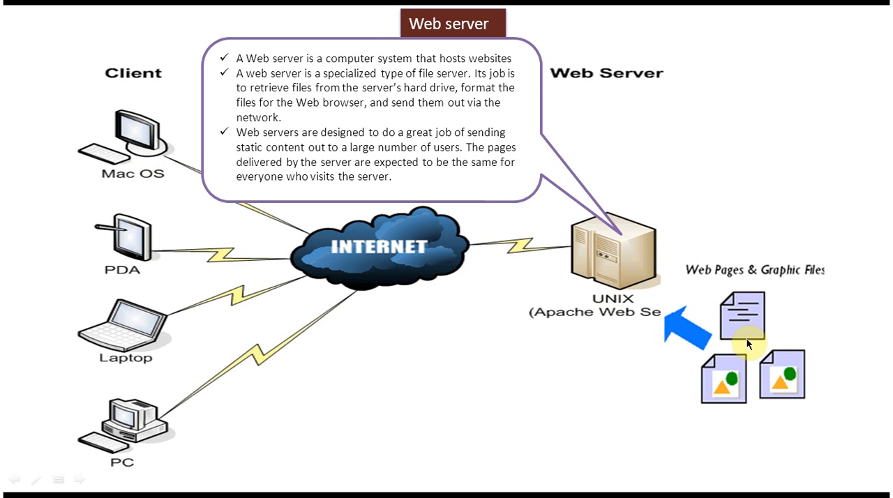
mouse_move(655, 283)
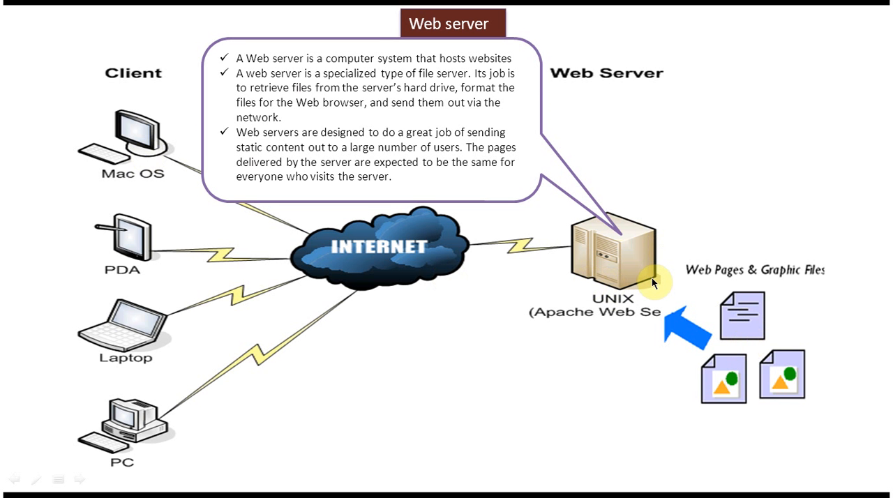
mouse_move(634, 271)
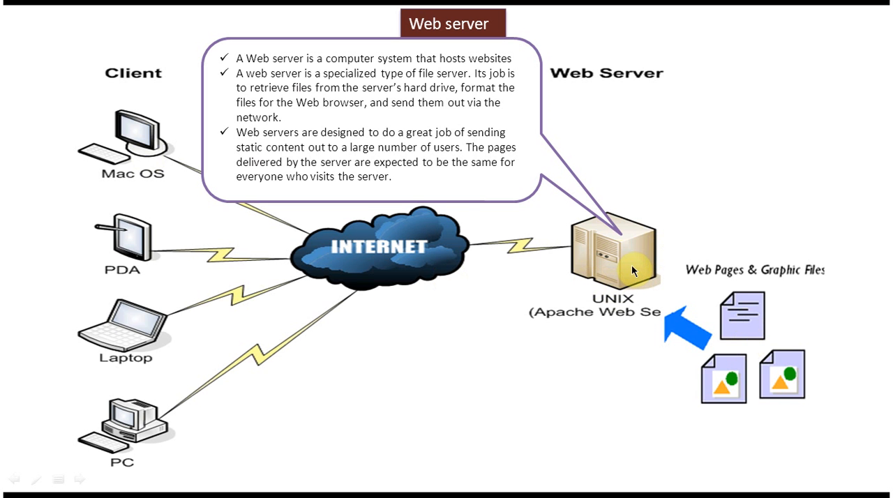
mouse_move(132, 144)
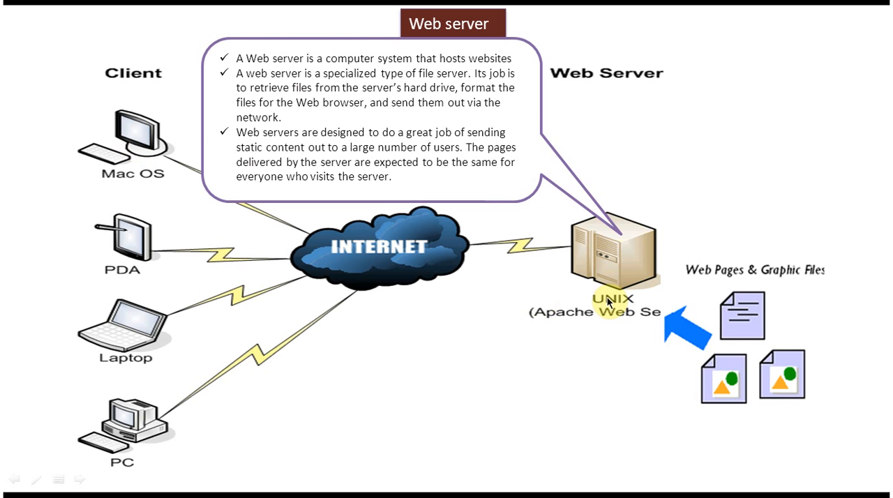
Advance from the Client–Internet–Web Server slide to the JSP and Oracle database diagram
key("Right")
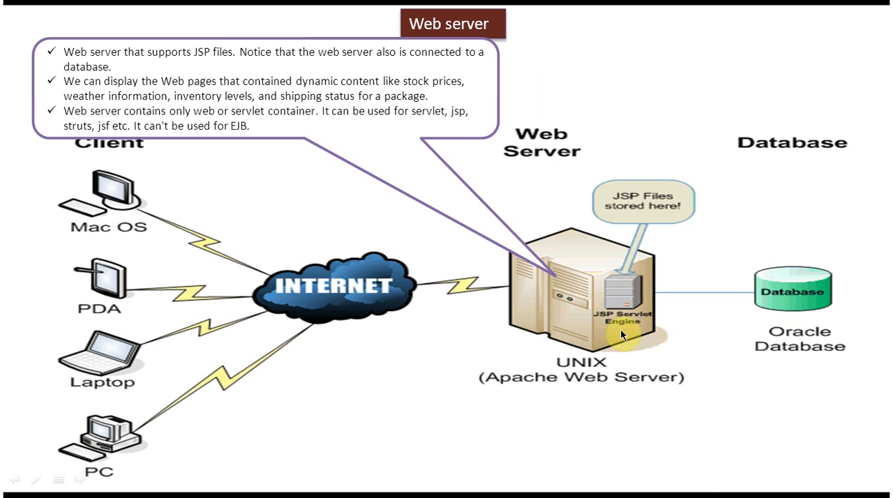
mouse_move(622, 336)
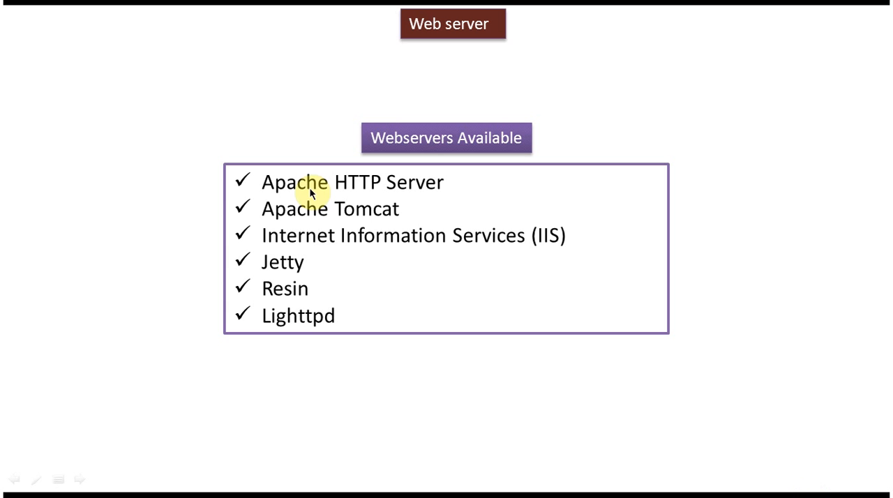
mouse_move(318, 226)
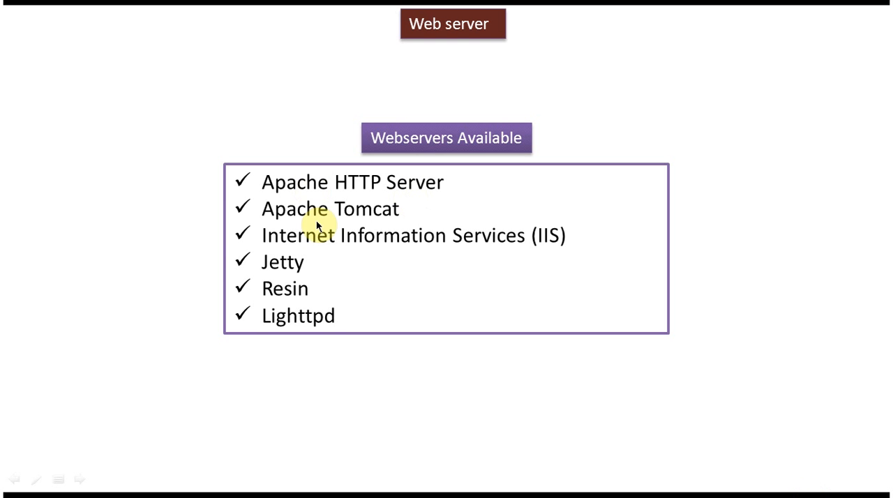
mouse_move(310, 252)
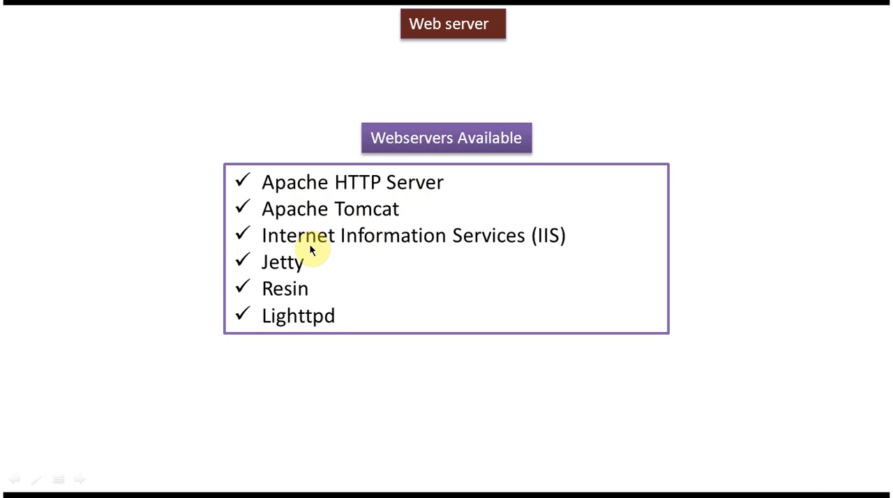
mouse_move(539, 253)
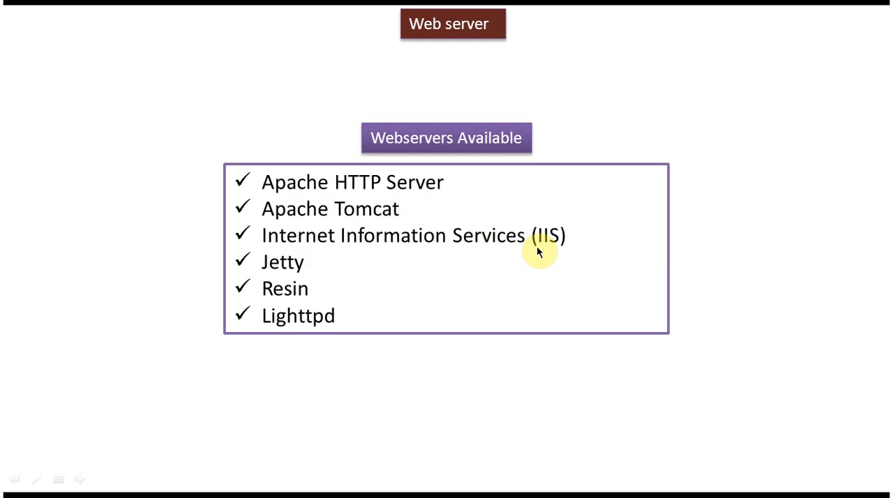